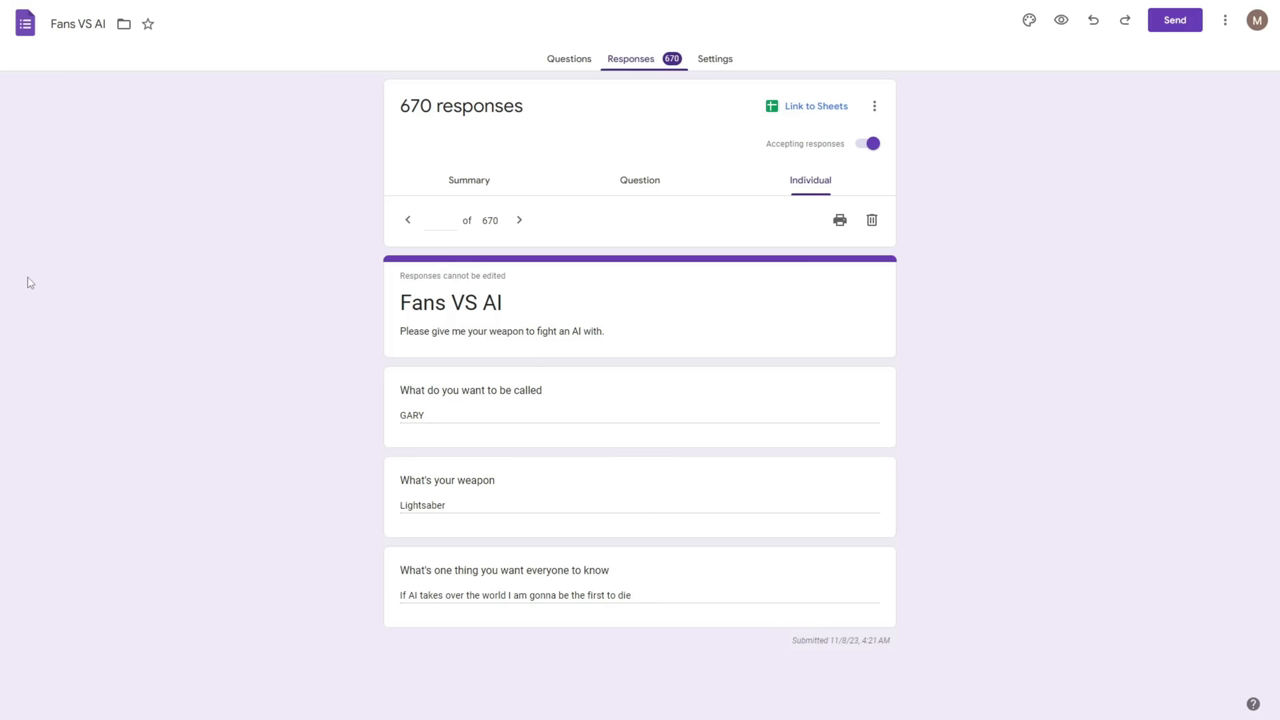
{"action": "mouse_move", "coordinate": [1009, 505]}
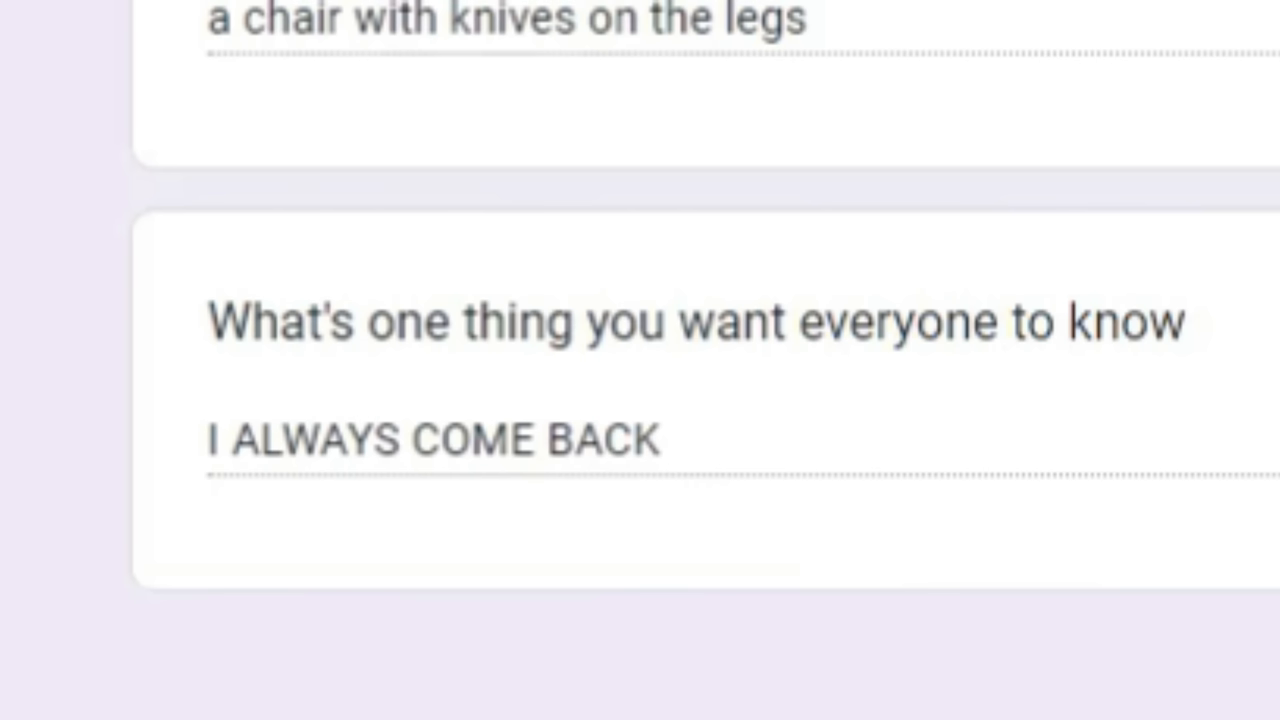
Scroll down the fan response to read the knife-legged chair weapon and message.
{"action": "scroll", "scroll_direction": "down", "scroll_amount": 3}
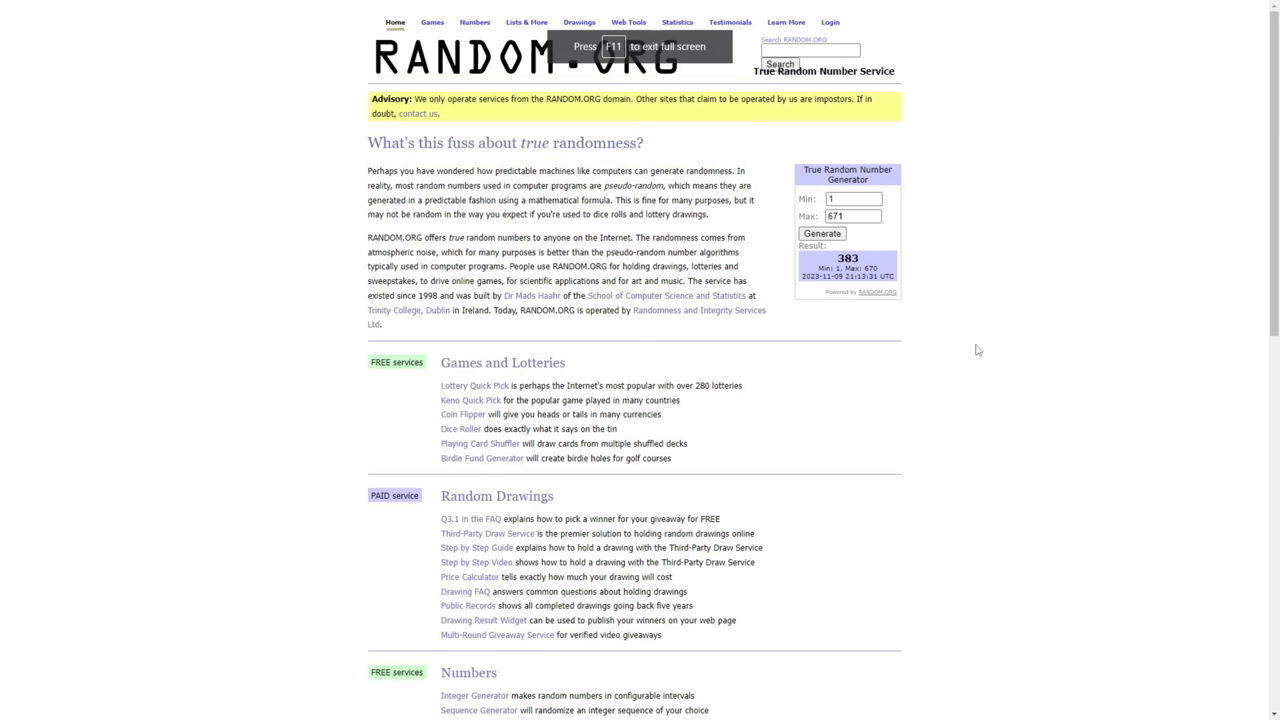
{"action": "left_click", "coordinate": [821, 233]}
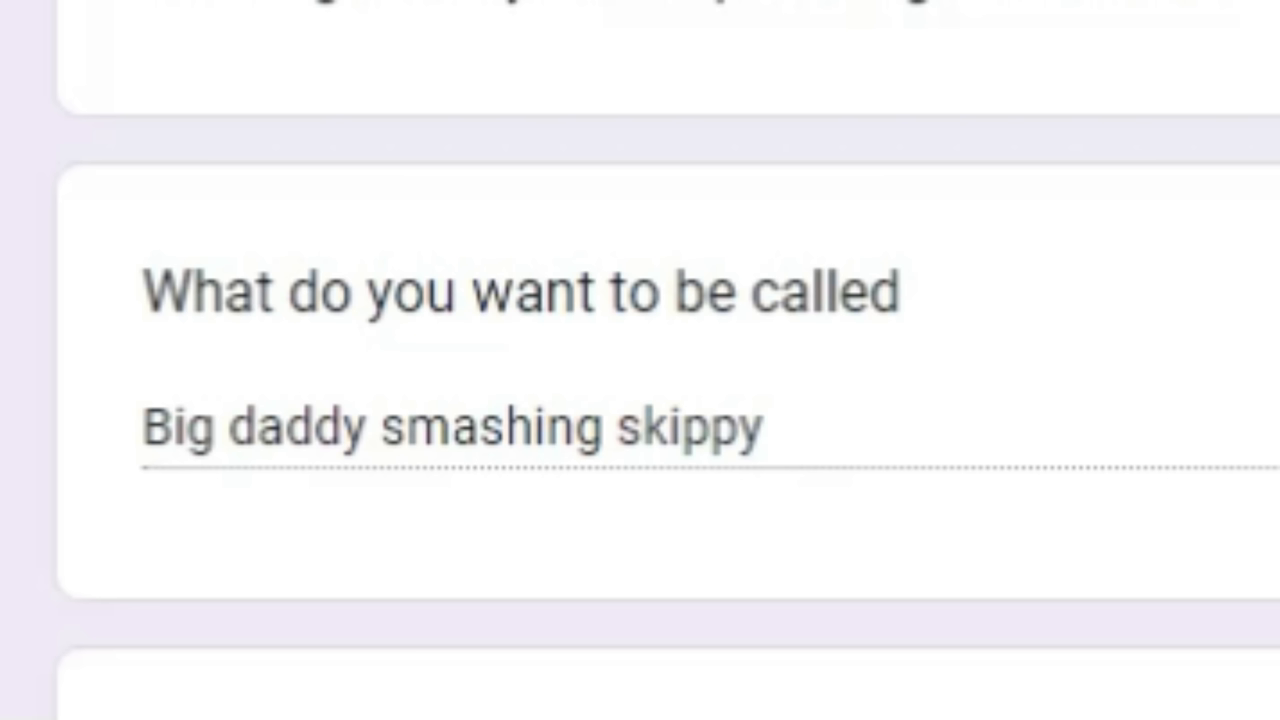
Scroll down Big daddy smashing skippy's response to read the shotgun weapon entry.
{"action": "scroll", "scroll_direction": "down", "scroll_amount": 3}
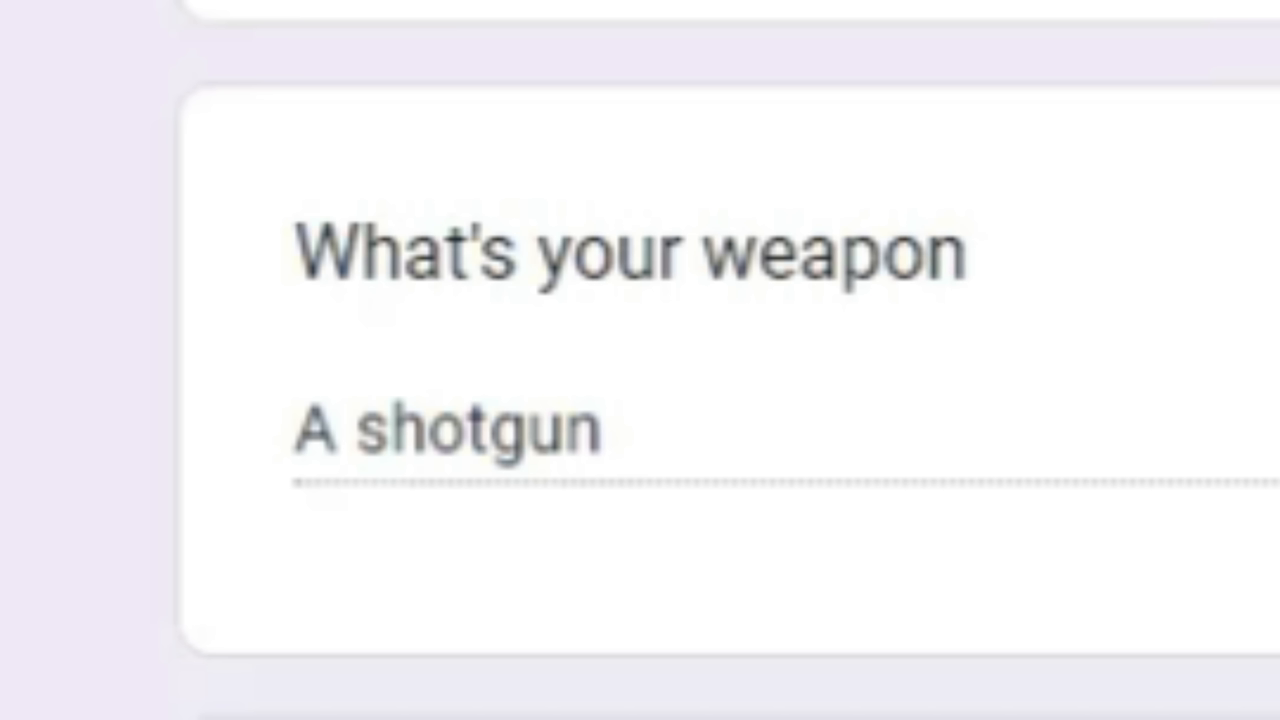
{"action": "scroll", "scroll_direction": "down", "scroll_amount": 3}
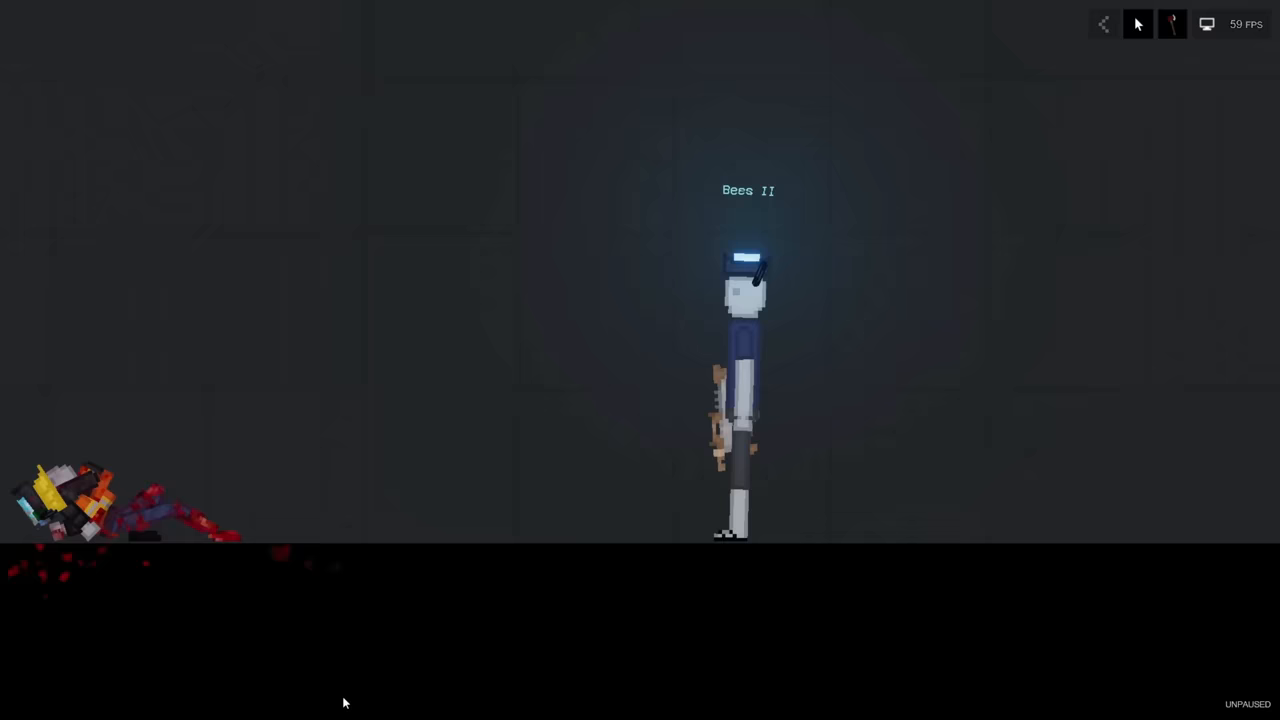
Let the Bees II ragdoll fight until its opponent falls bloodied.
{"action": "left_click", "coordinate": [500, 427]}
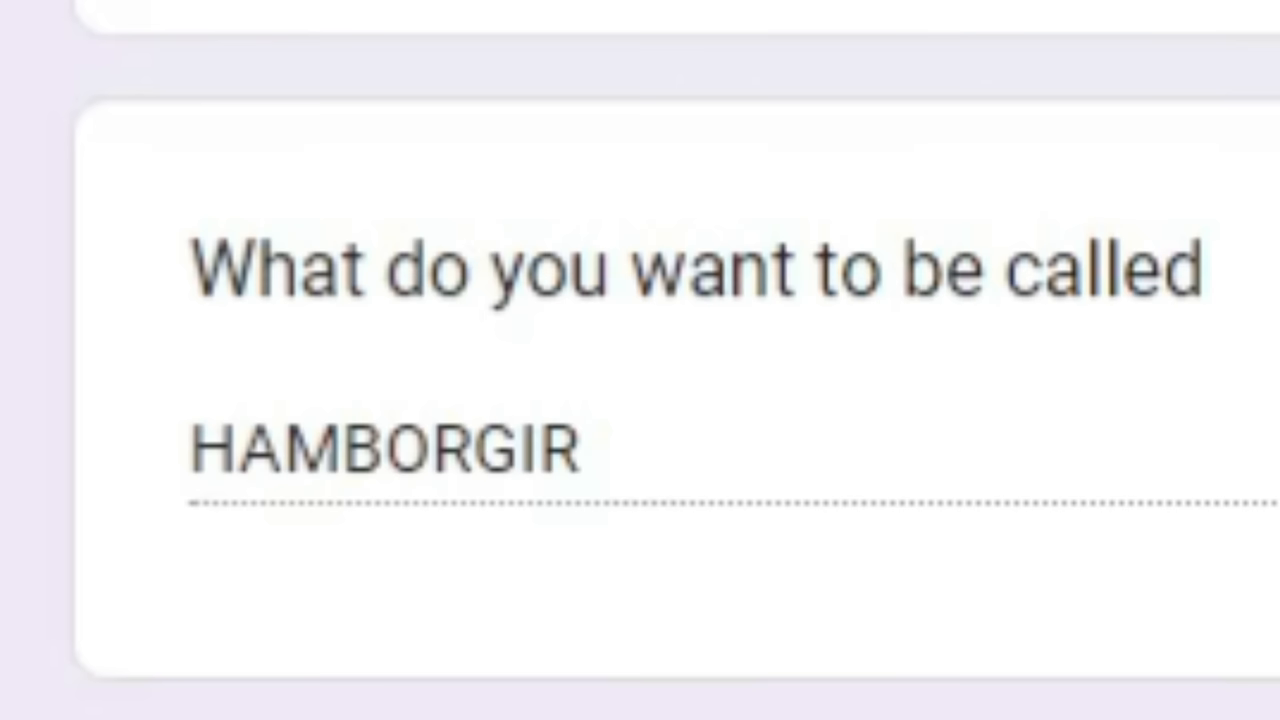
Read HAMBORGIR's response, run the fiery duel, and generate 133 from 1-671.
{"action": "scroll", "scroll_direction": "down", "scroll_amount": 3}
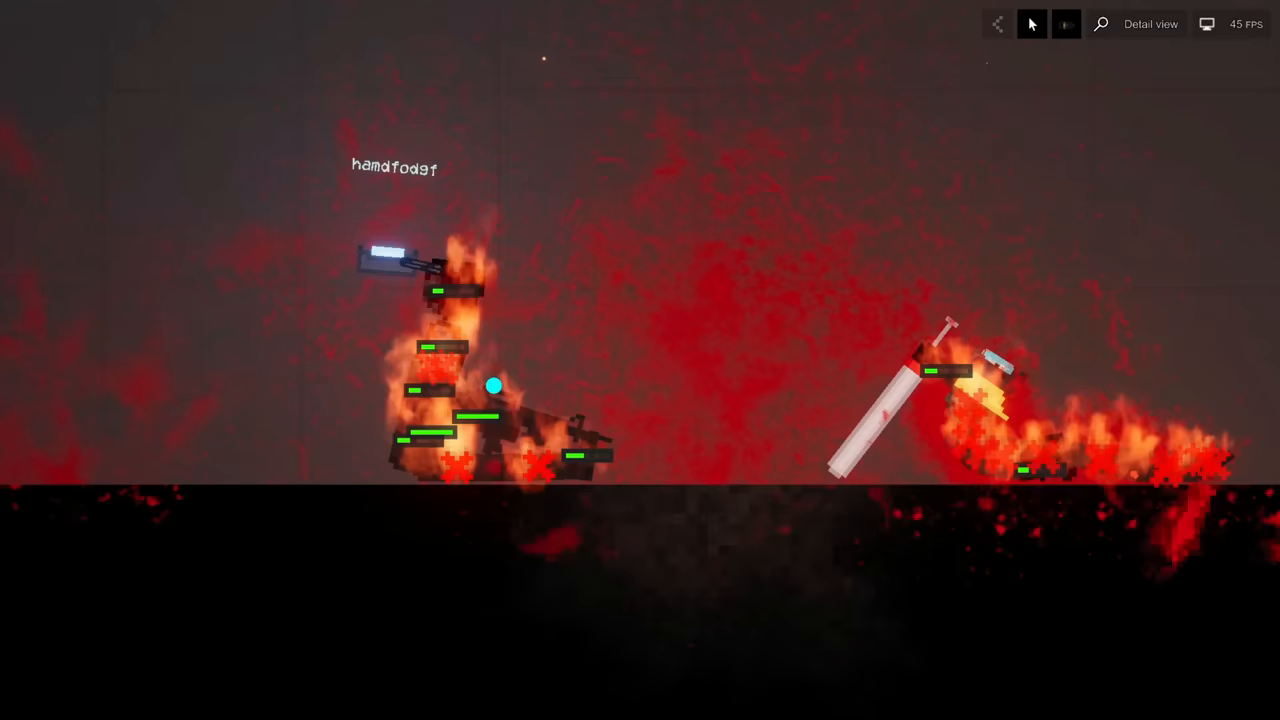
{"action": "left_click", "coordinate": [563, 374]}
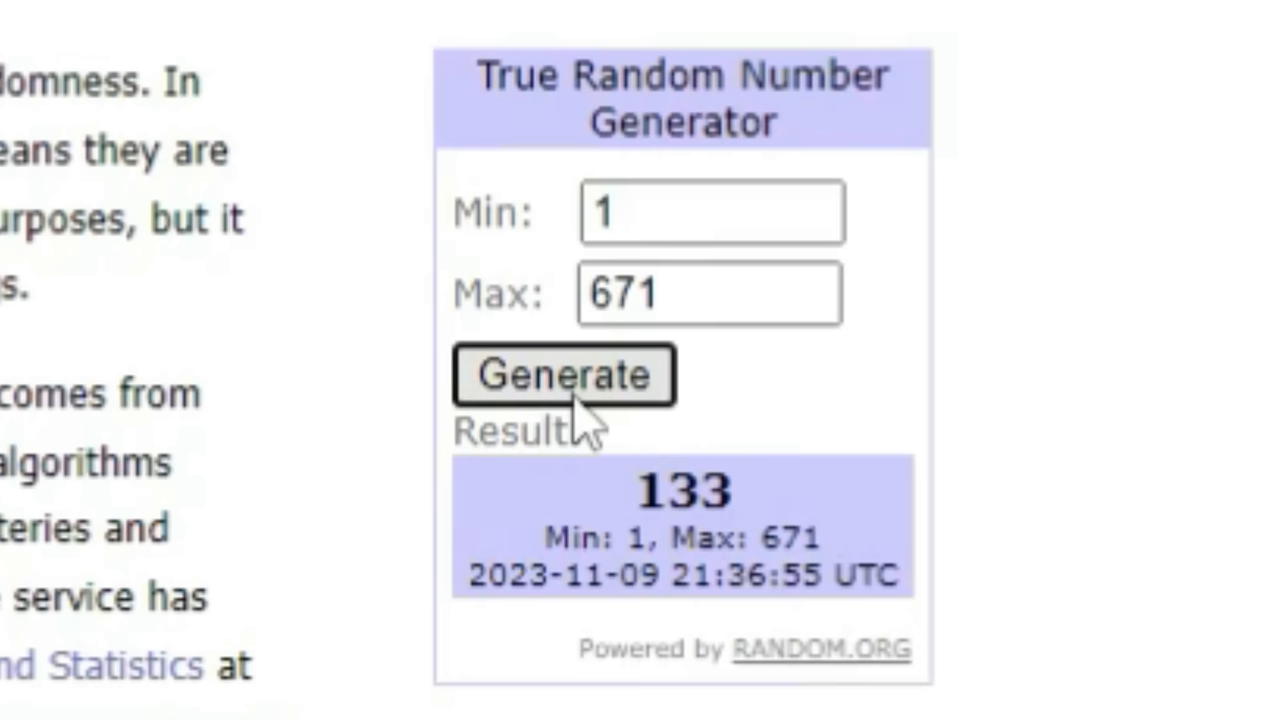